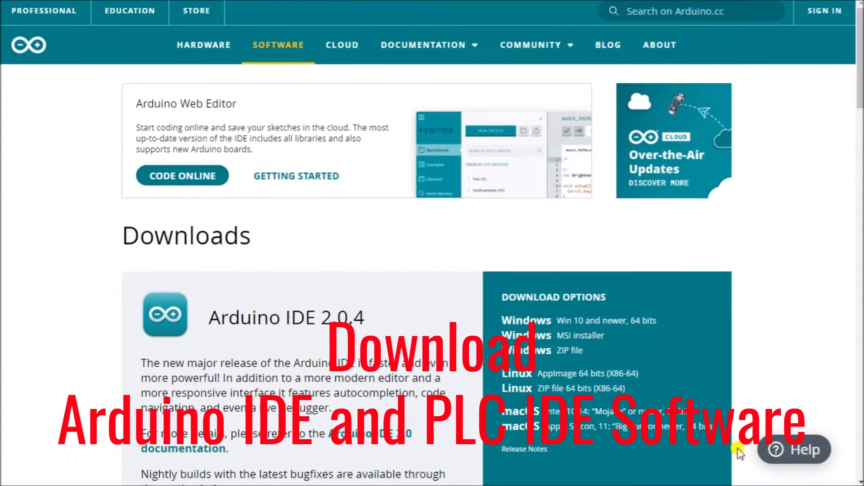
Step: Download the Windows Arduino PLC IDE Tools installer from the PLC IDE 1.0.3.1 section without donating
scroll(down, 3)
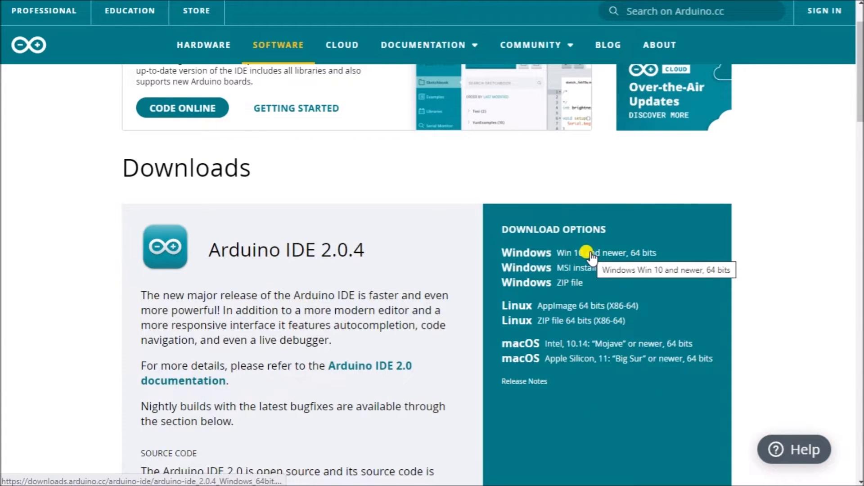
scroll(down, 3)
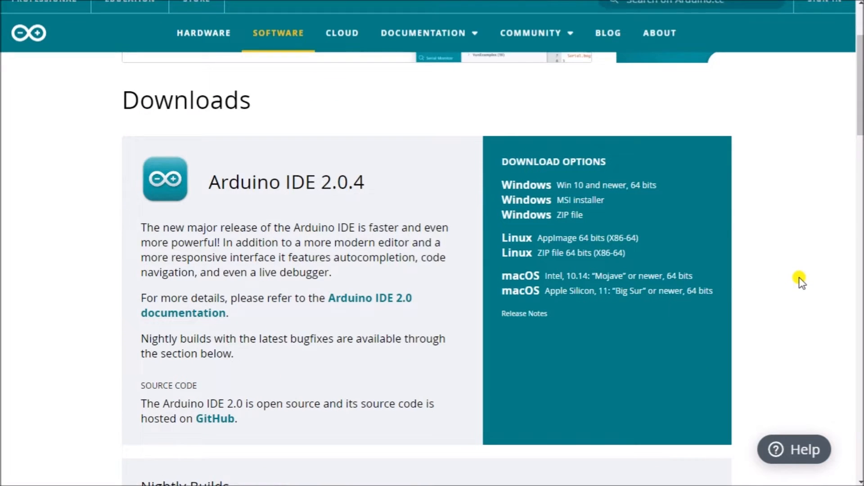
scroll(down, 3)
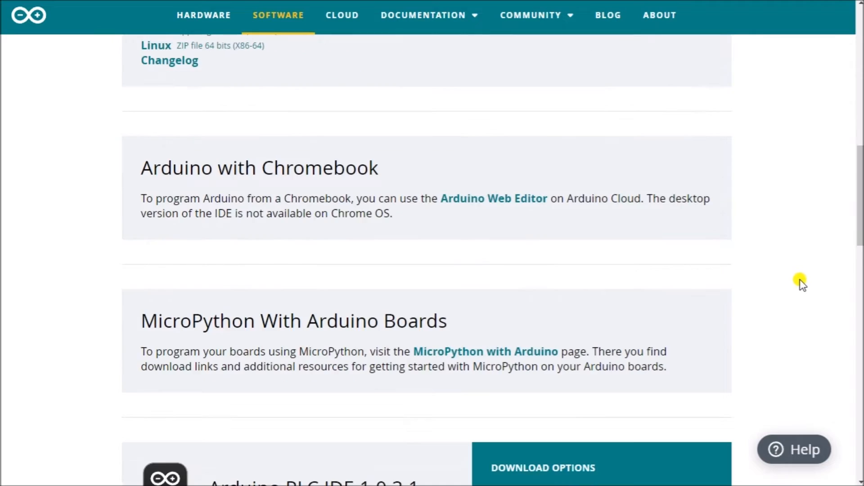
scroll(down, 3)
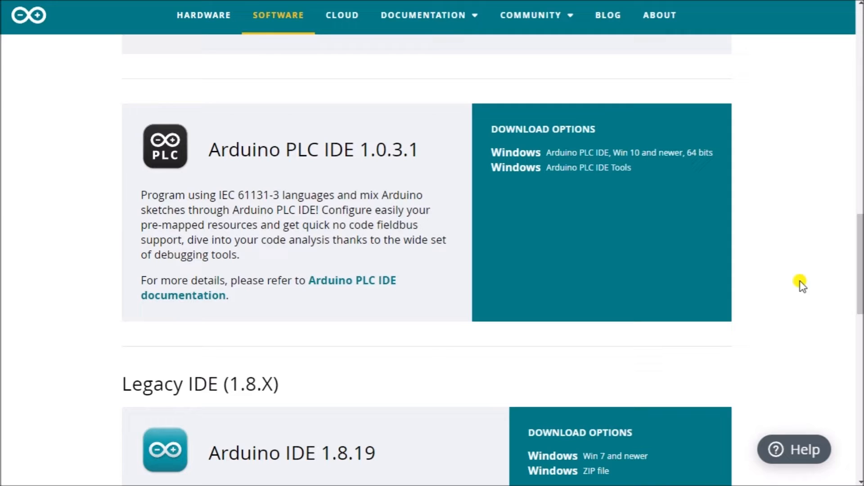
mouse_move(132, 192)
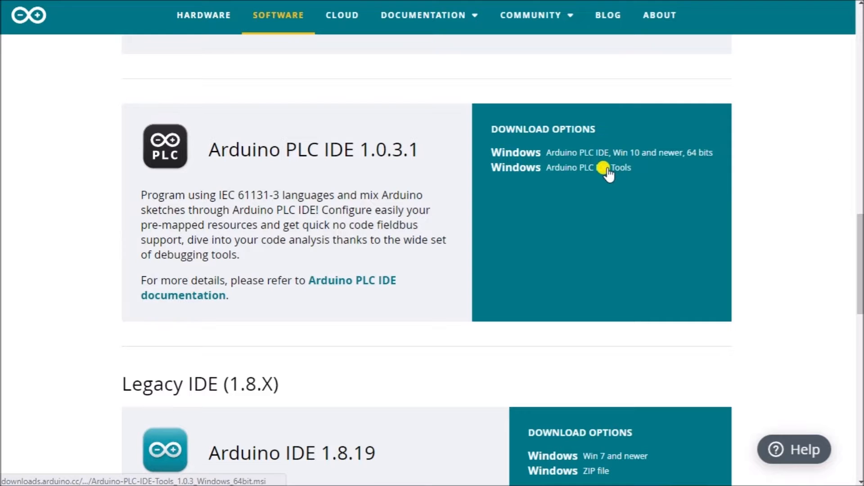
mouse_move(606, 167)
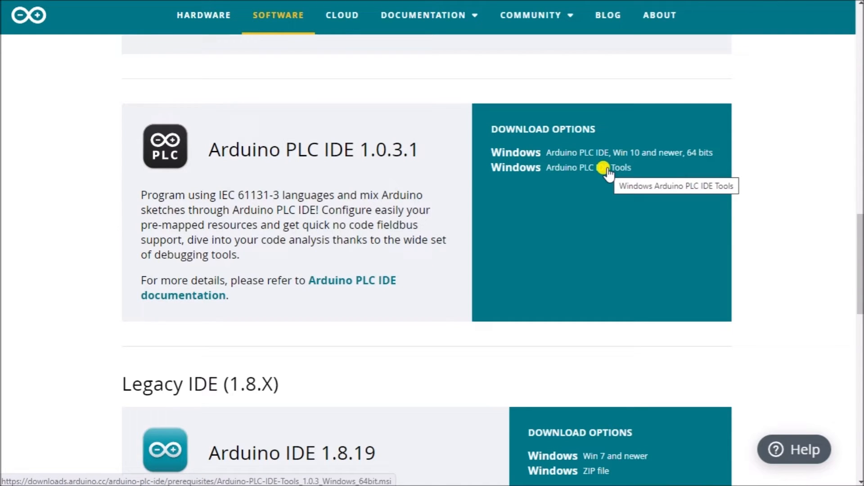
click(599, 167)
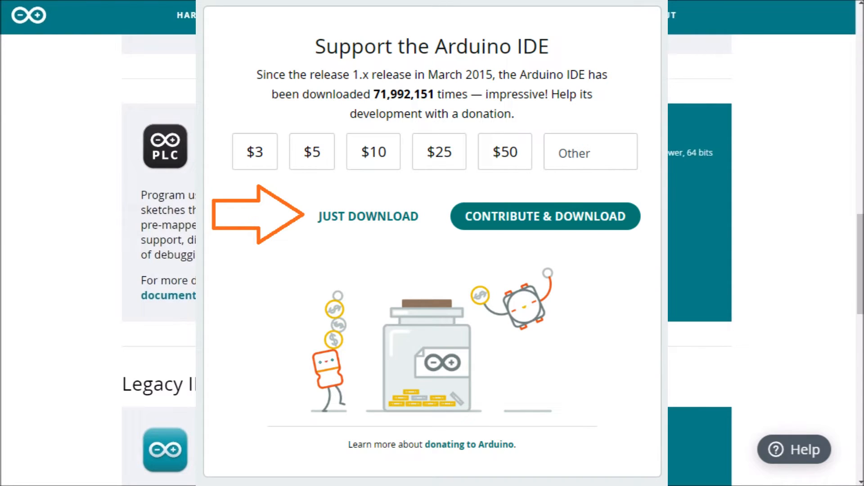
click(368, 215)
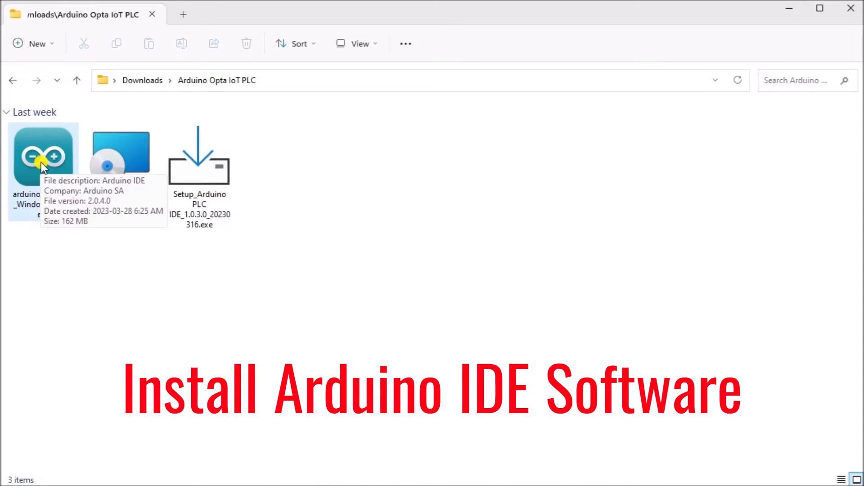
Step: Run arduino-ide_2.0.4_Windows_64bit.exe, accept the license and install with default options and folder
click(43, 156)
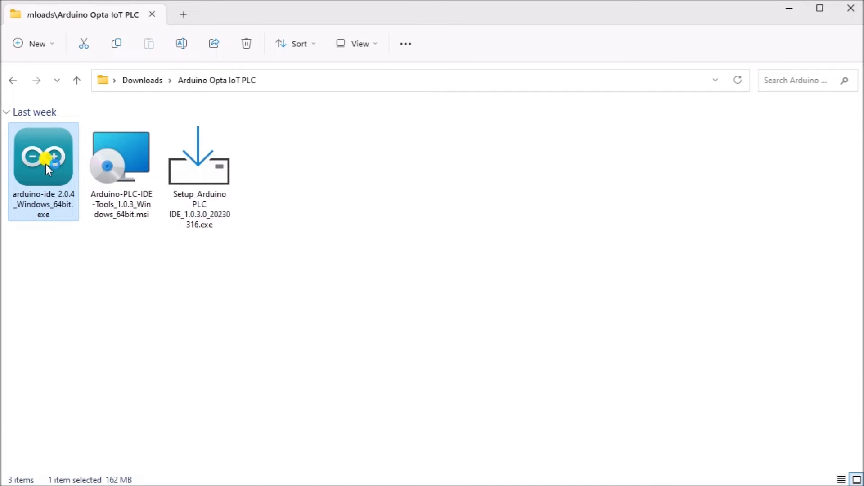
double_click(43, 157)
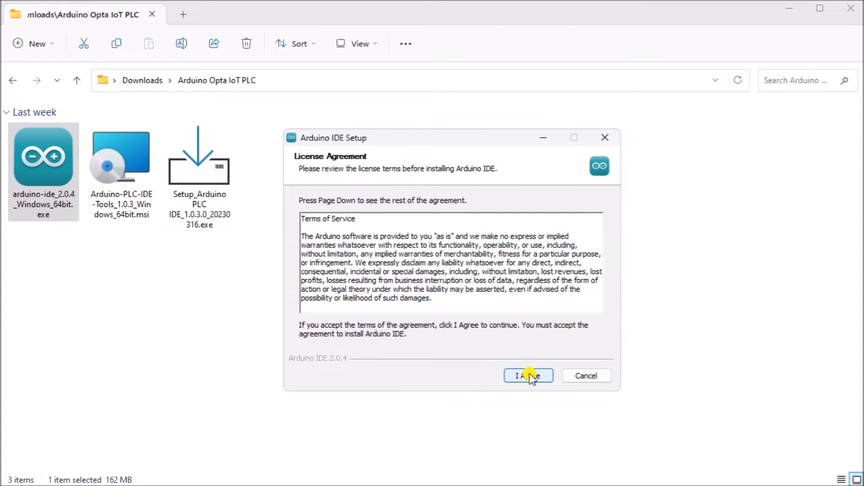
click(528, 375)
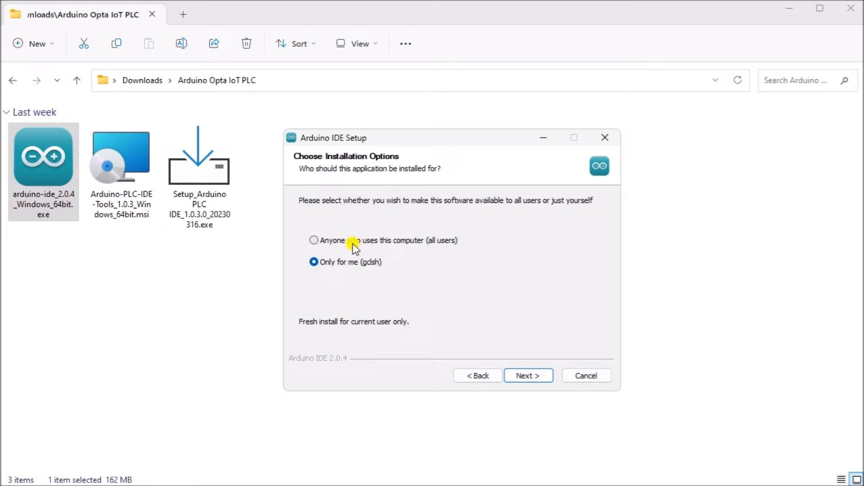
click(528, 376)
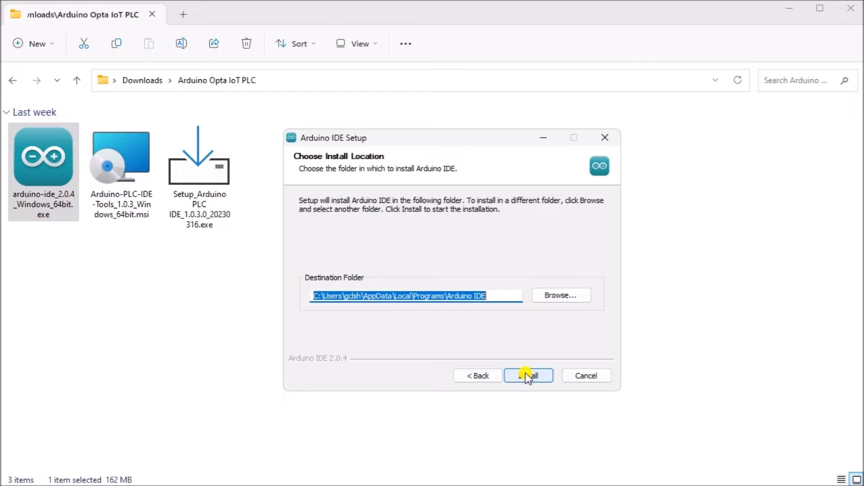
click(528, 375)
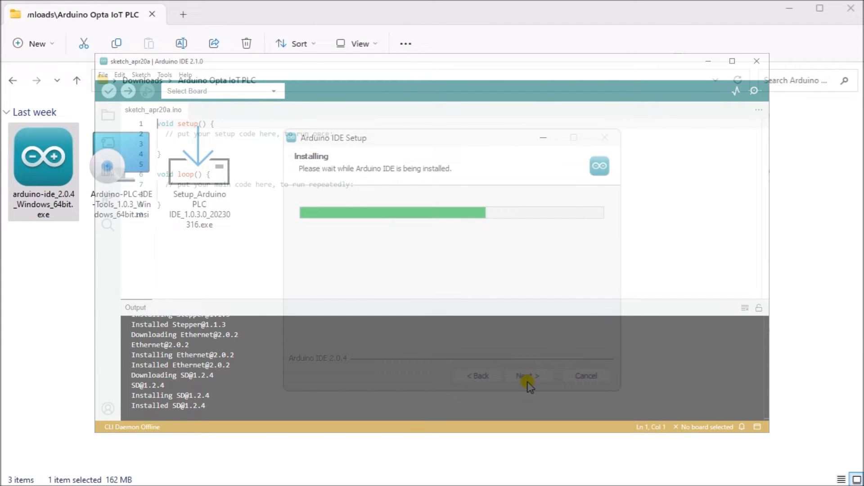
mouse_move(494, 402)
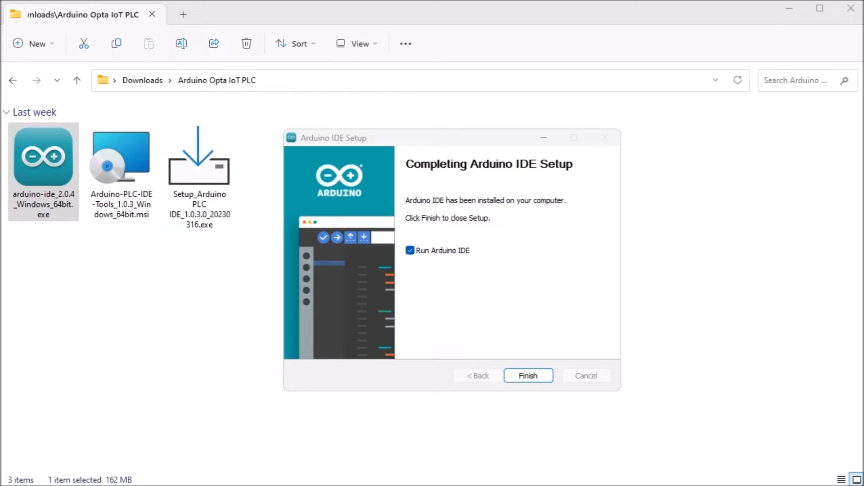
mouse_move(499, 307)
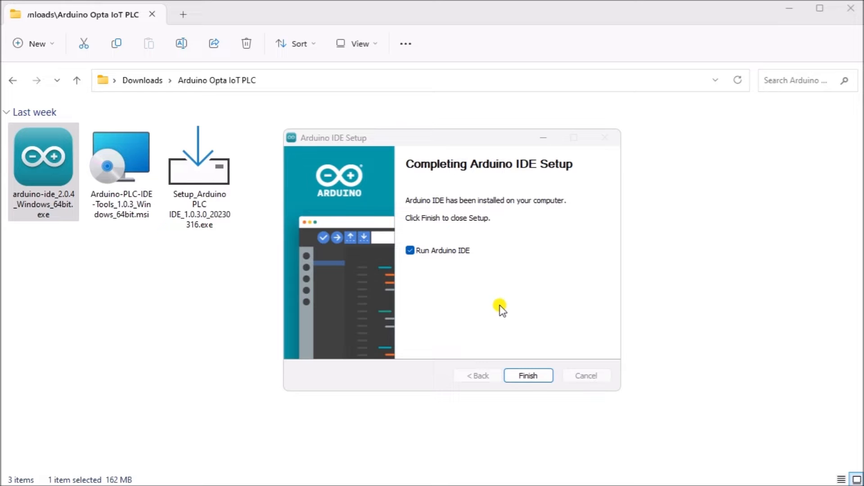
mouse_move(437, 287)
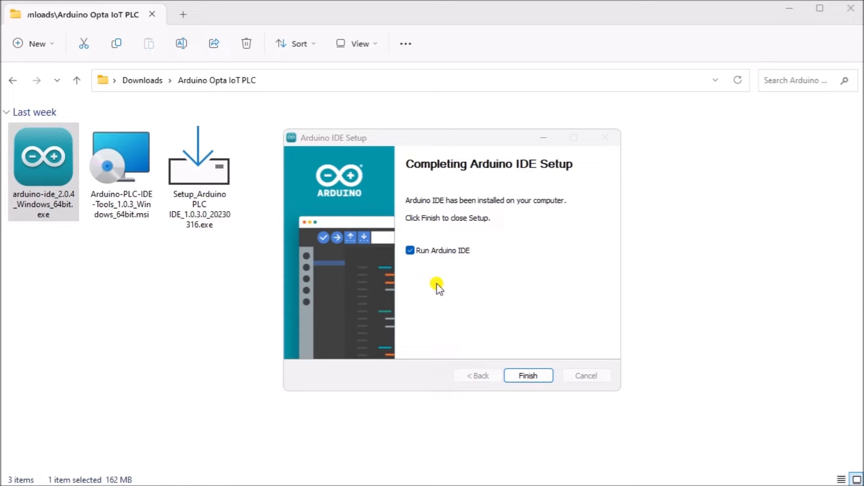
Step: Keep 'Run Arduino IDE' checked and finish setup so Arduino IDE 2.0.4 launches
click(410, 250)
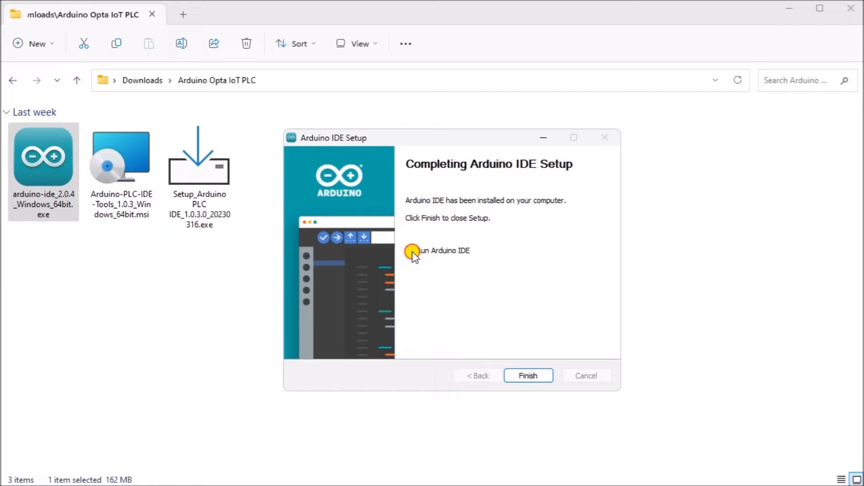
click(410, 251)
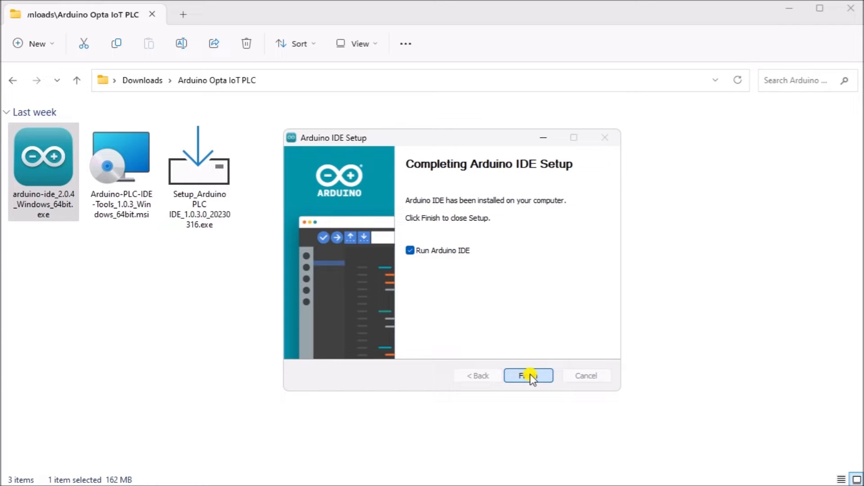
click(528, 375)
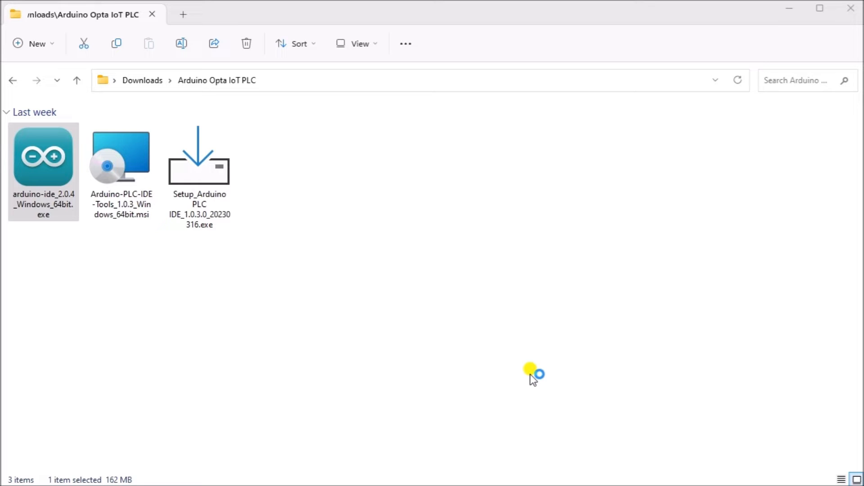
double_click(43, 156)
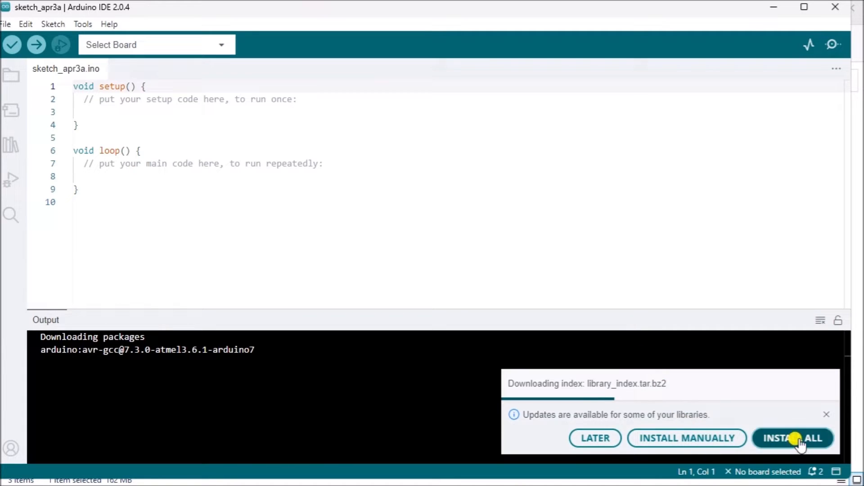
Step: Install all pending library updates and approve the Arduino USB driver in Windows Security
click(792, 438)
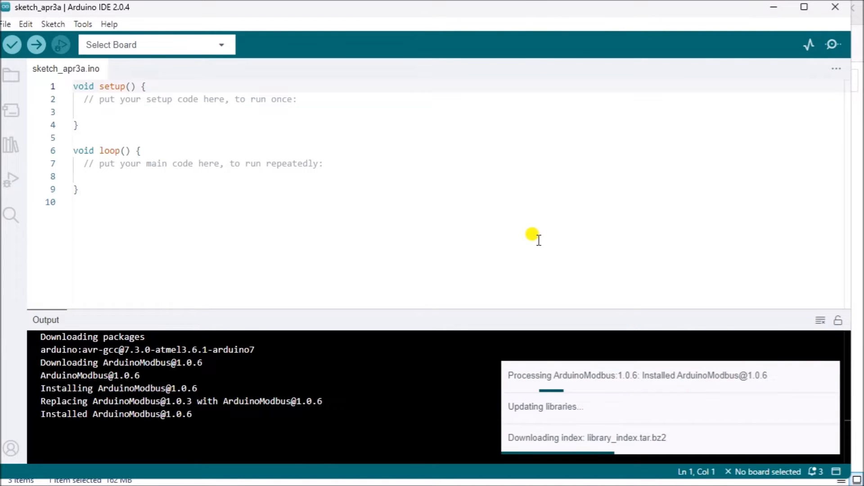
mouse_move(791, 156)
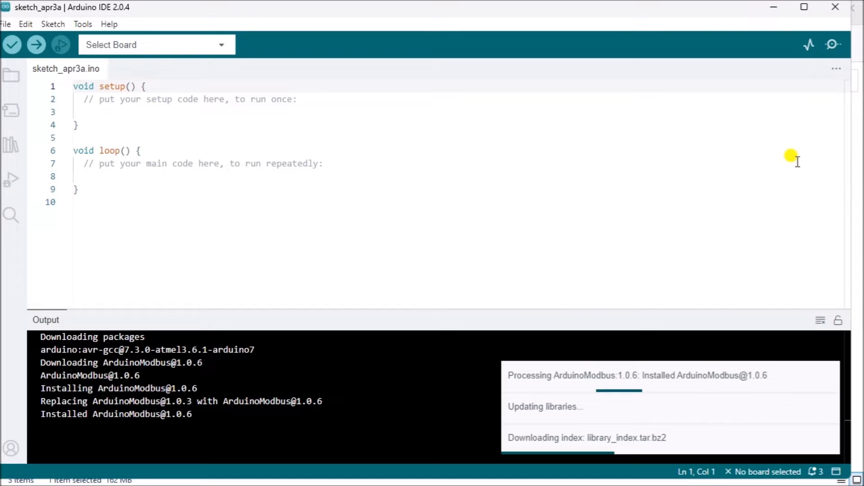
mouse_move(588, 175)
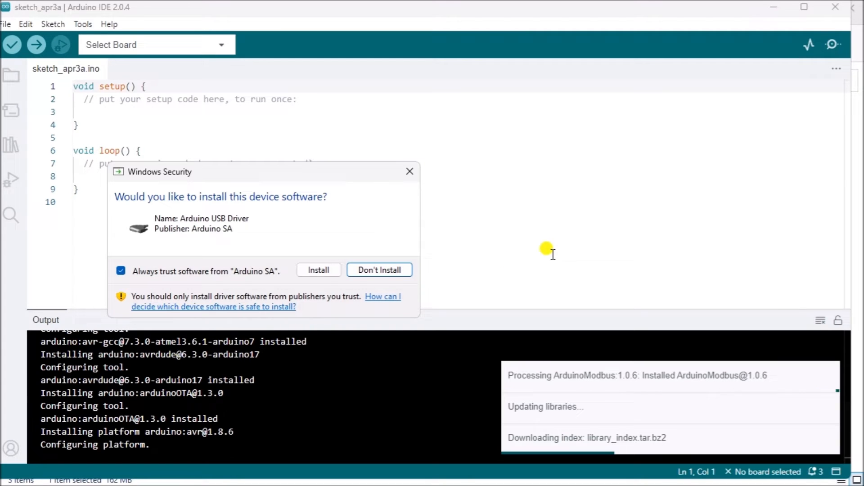
click(319, 270)
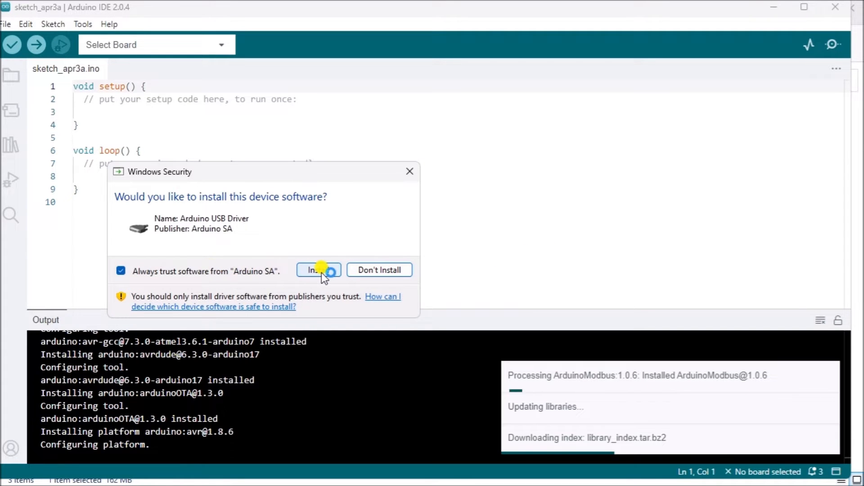
click(318, 270)
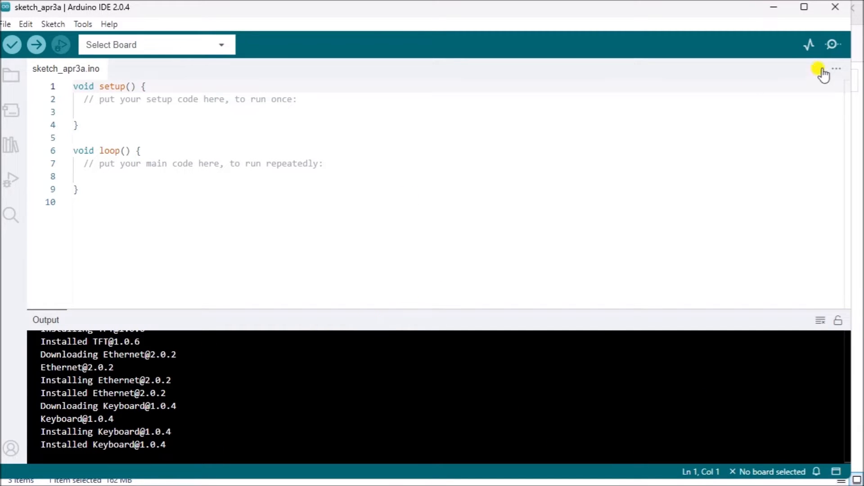
mouse_move(835, 7)
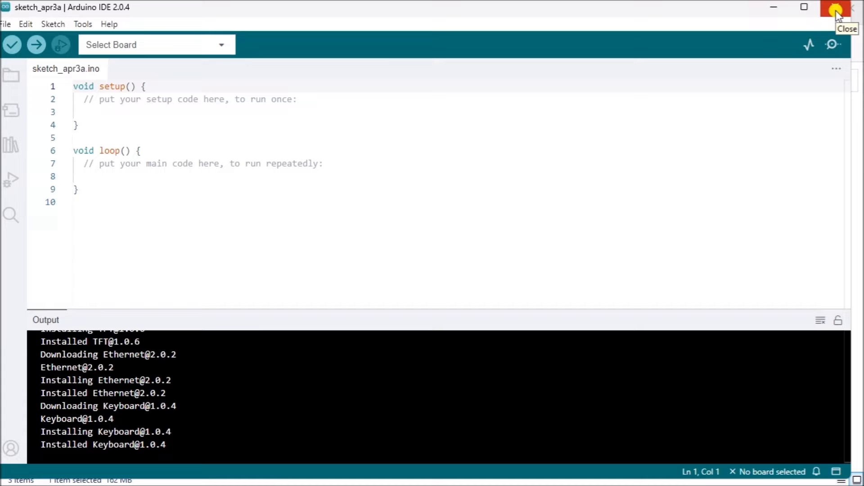
mouse_move(91, 33)
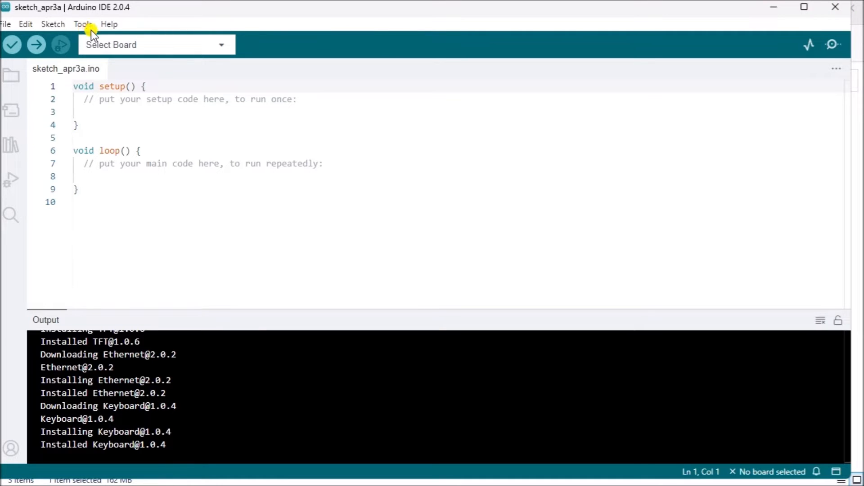
Step: Select the Arduino Finder Opta board, install its Mbed OS Opta core and approve the driver
click(156, 44)
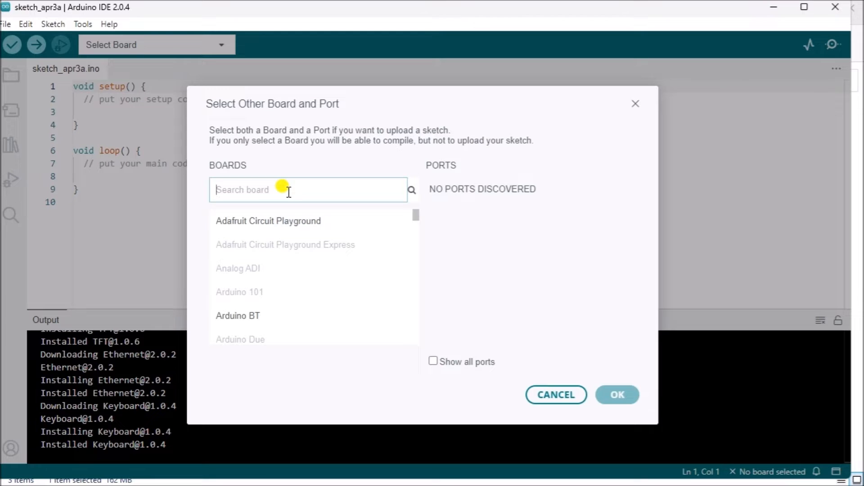
text(op)
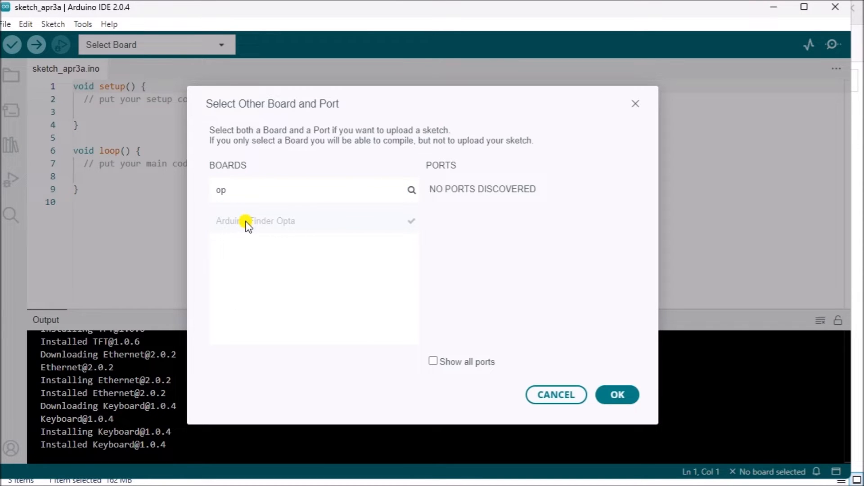
click(615, 394)
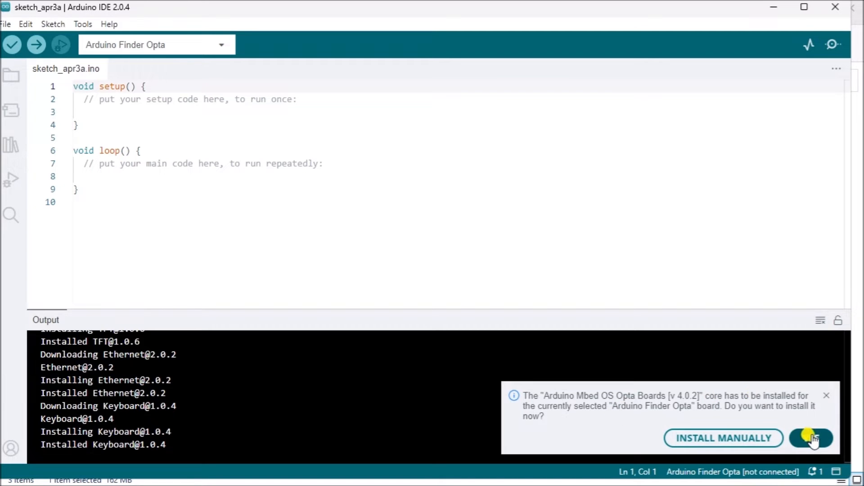
click(810, 437)
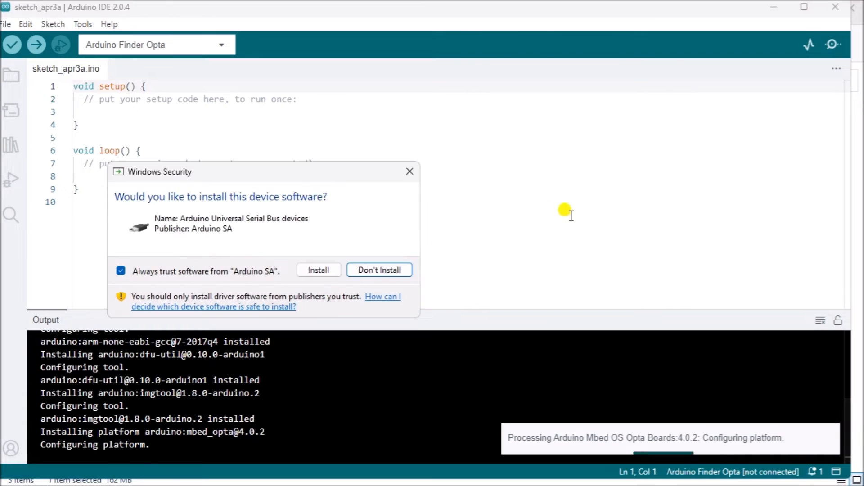
click(318, 270)
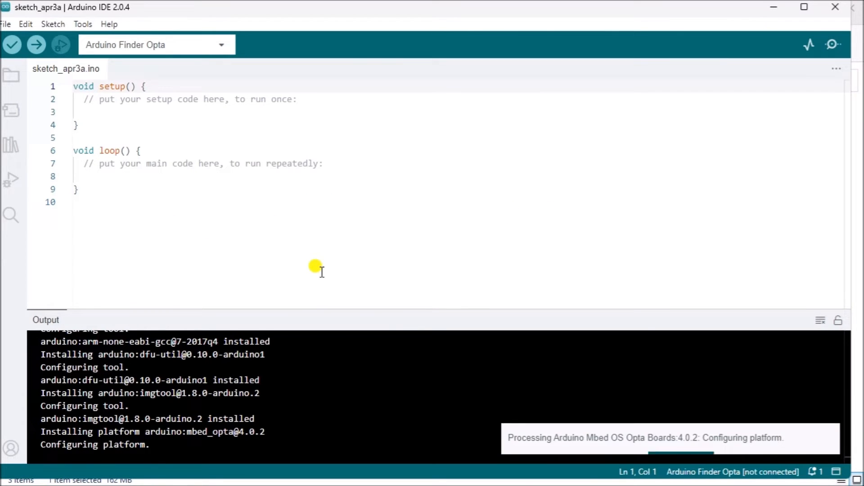
Step: Bring up the Arduino Opta IoT PLC downloads folder holding the PLC IDE installers
click(156, 45)
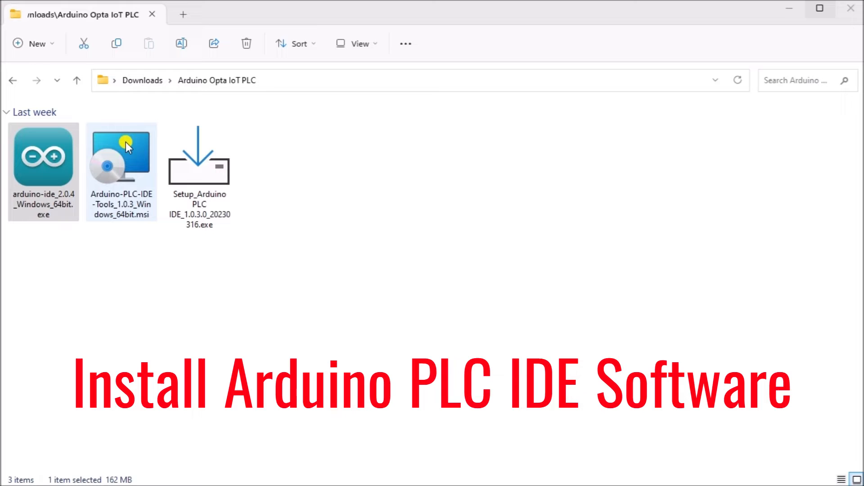
mouse_move(134, 161)
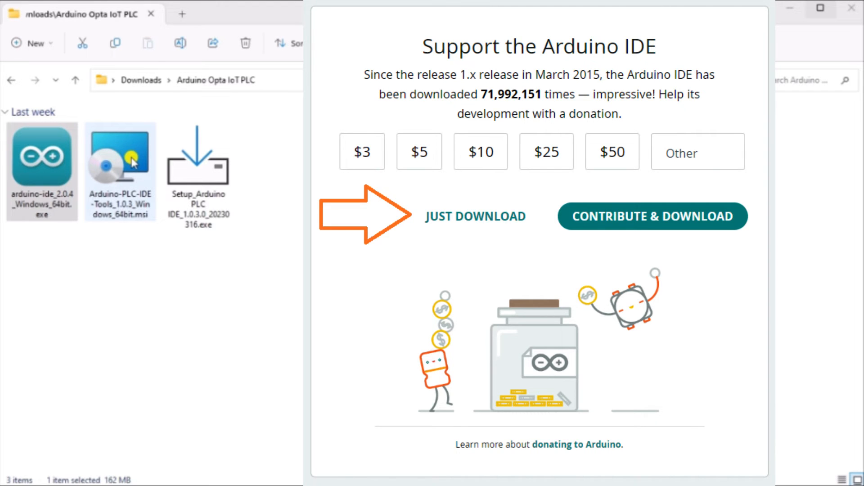
click(475, 216)
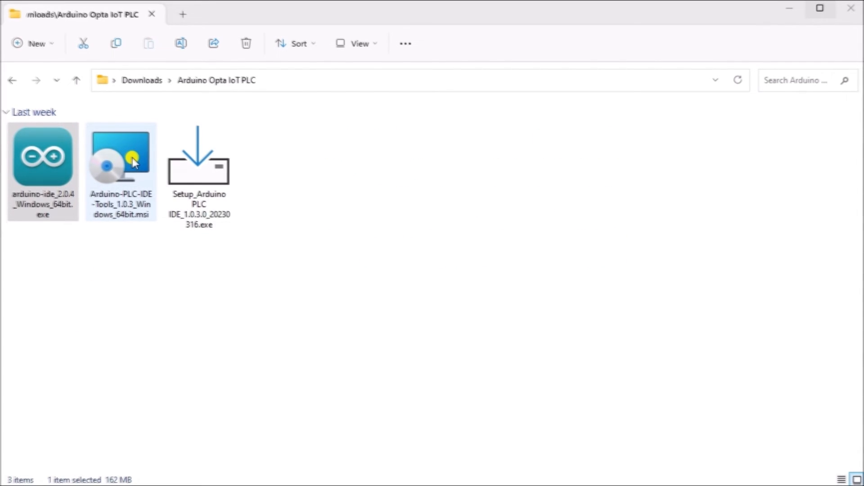
Step: Install Arduino PLC IDE Tools from its msi into the default Program Files folder
double_click(121, 156)
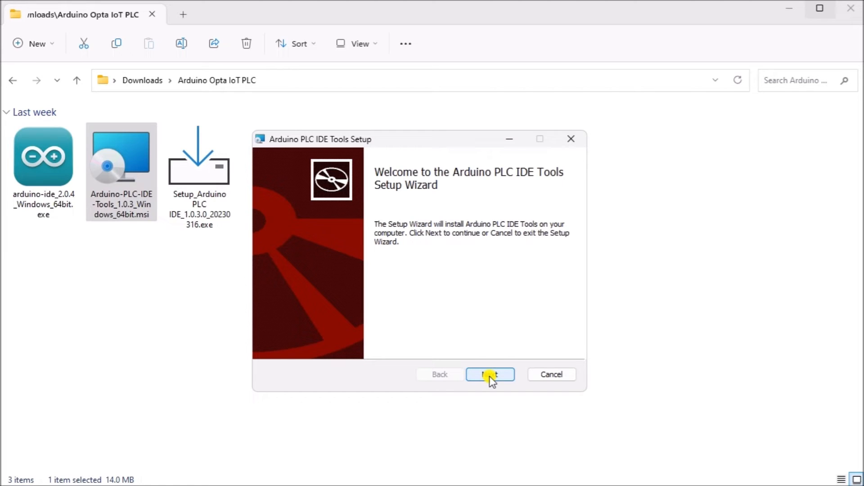
click(490, 374)
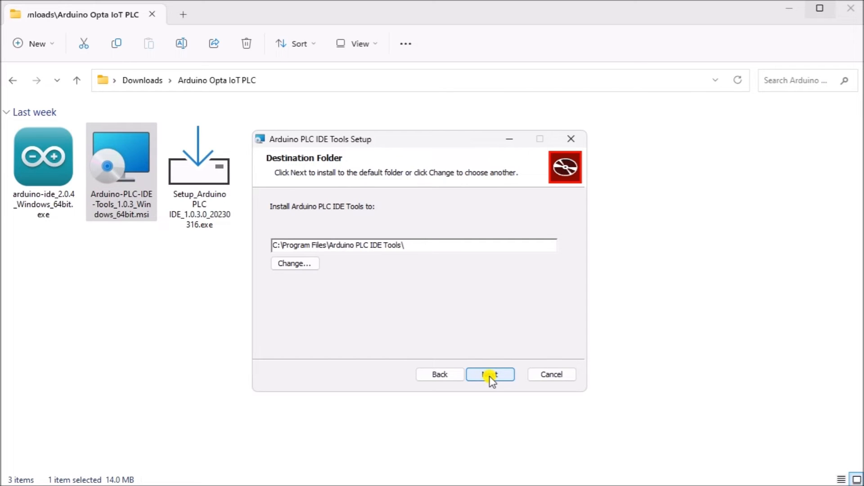
click(489, 374)
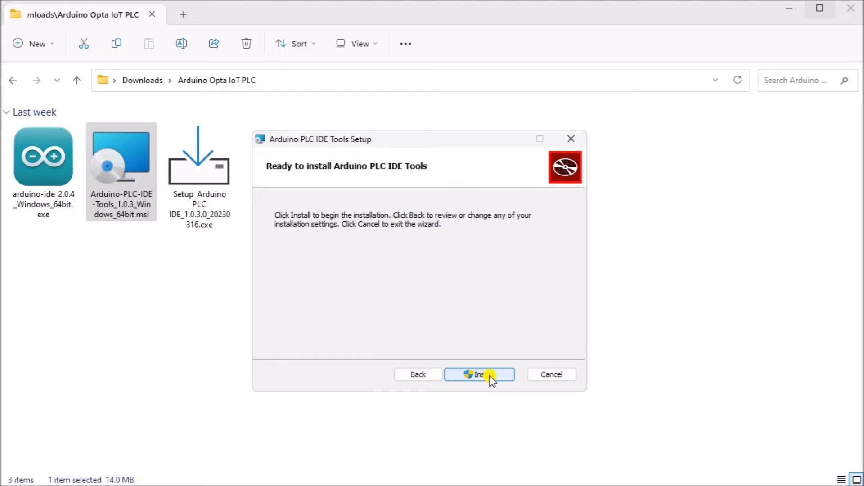
click(479, 374)
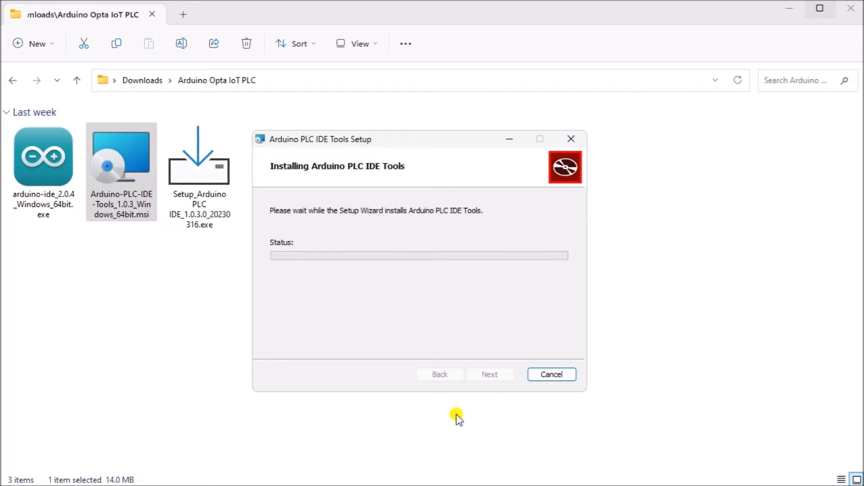
mouse_move(202, 367)
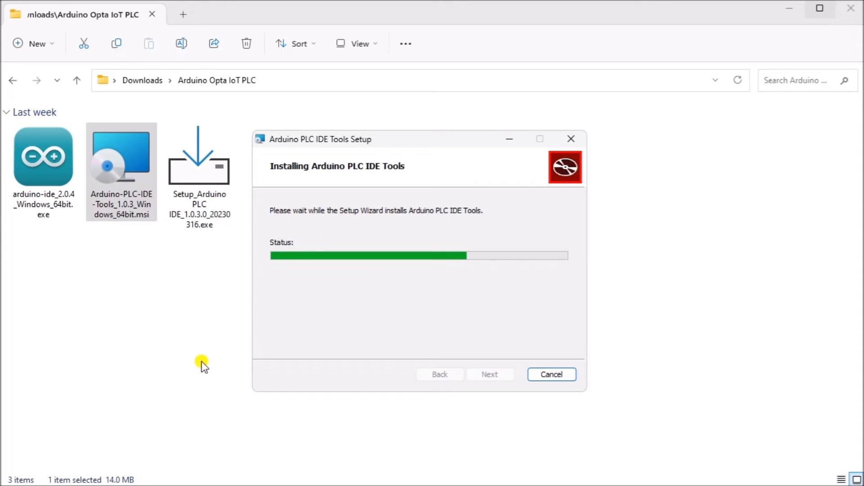
mouse_move(443, 310)
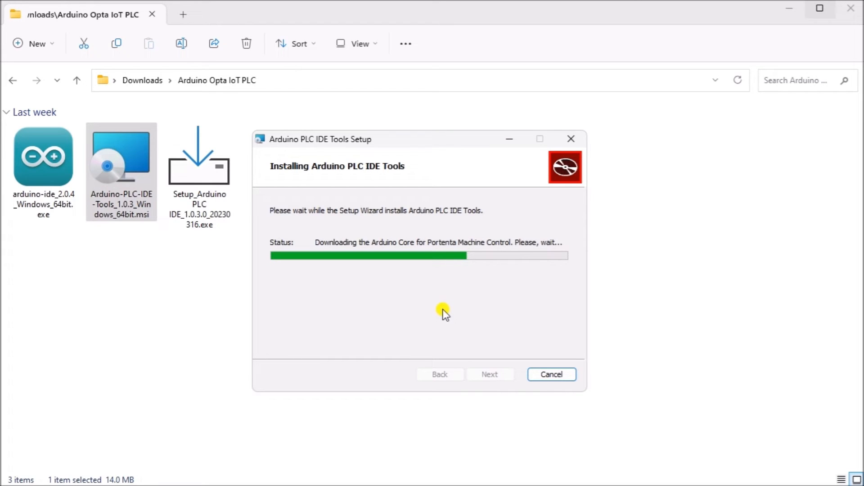
mouse_move(439, 323)
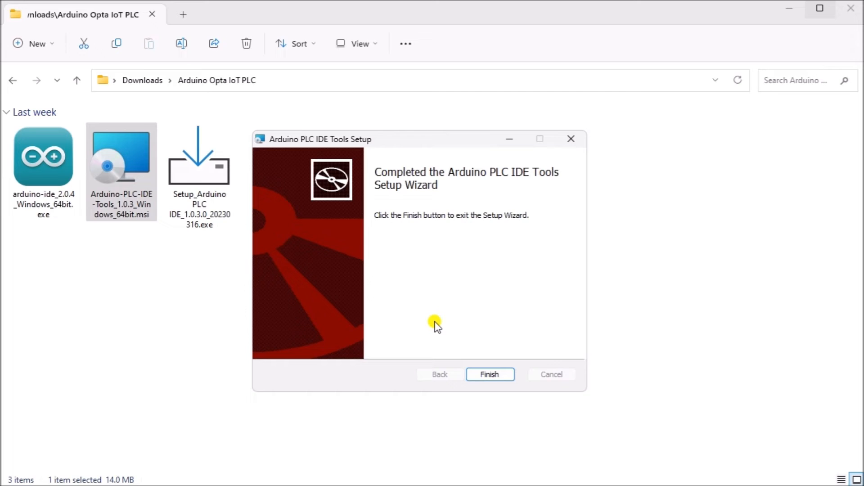
click(489, 374)
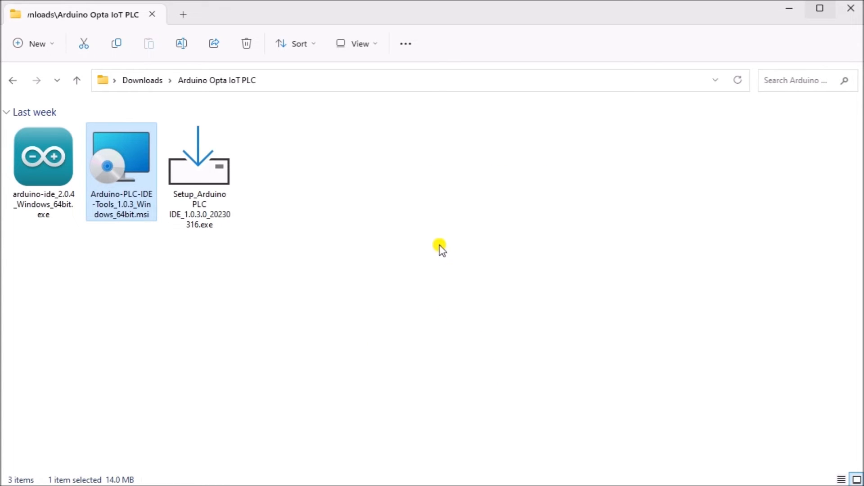
Step: Install Arduino PLC IDE 1.0.3.0 with default folders and a desktop icon, ticking Launch Arduino PLC IDE
click(199, 163)
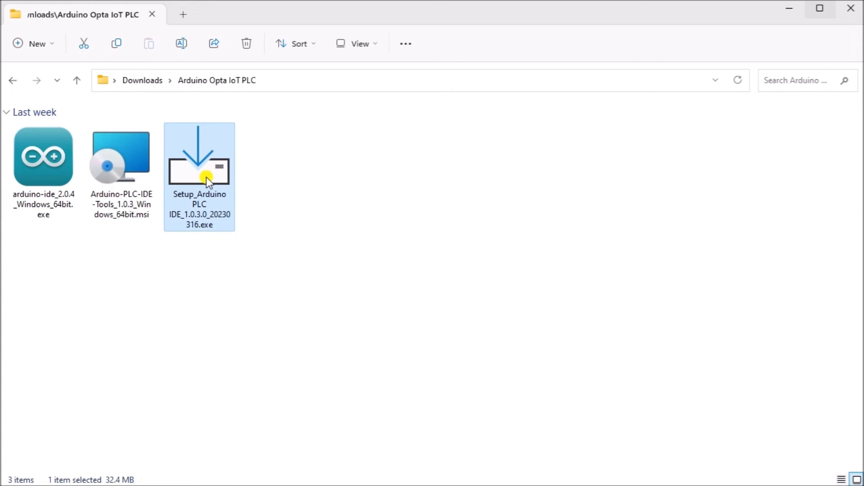
double_click(199, 160)
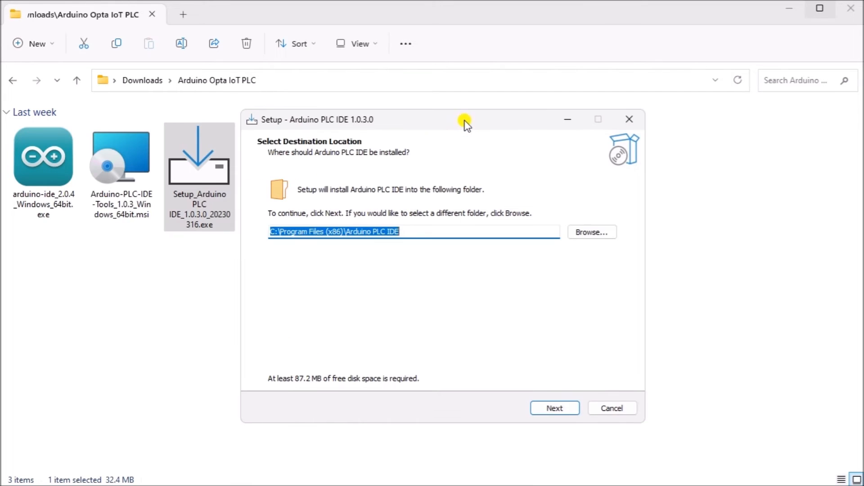
mouse_move(510, 356)
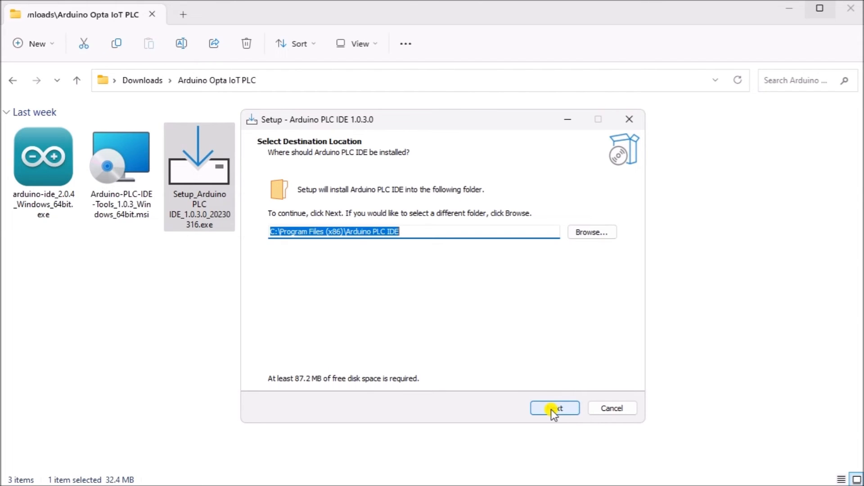
click(553, 408)
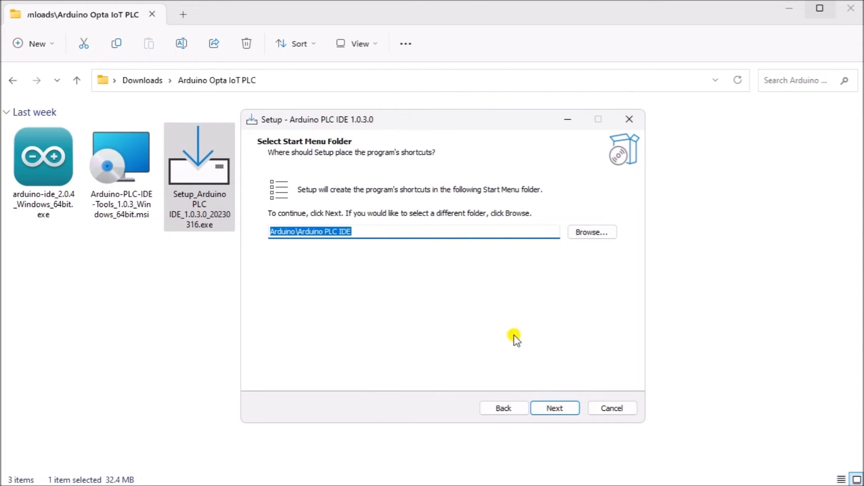
mouse_move(543, 395)
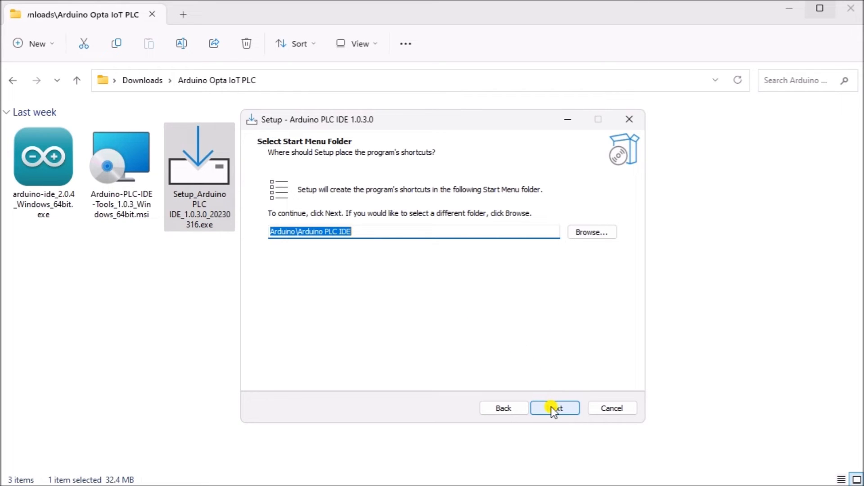
click(554, 408)
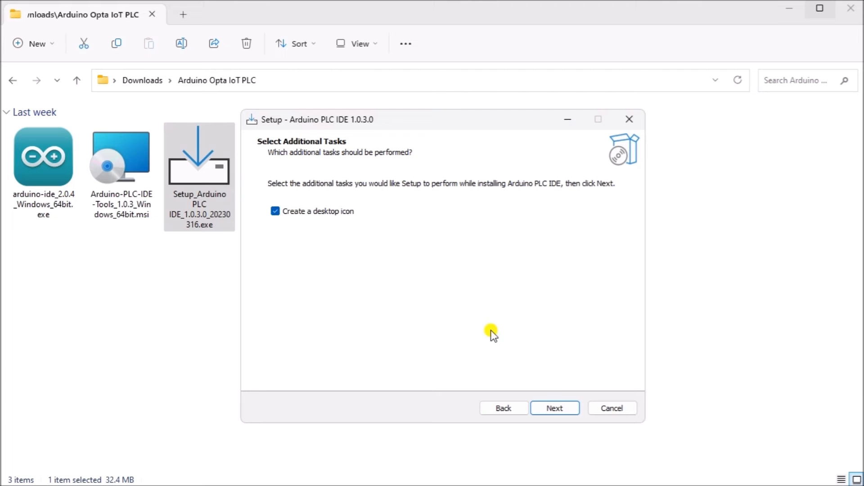
click(554, 407)
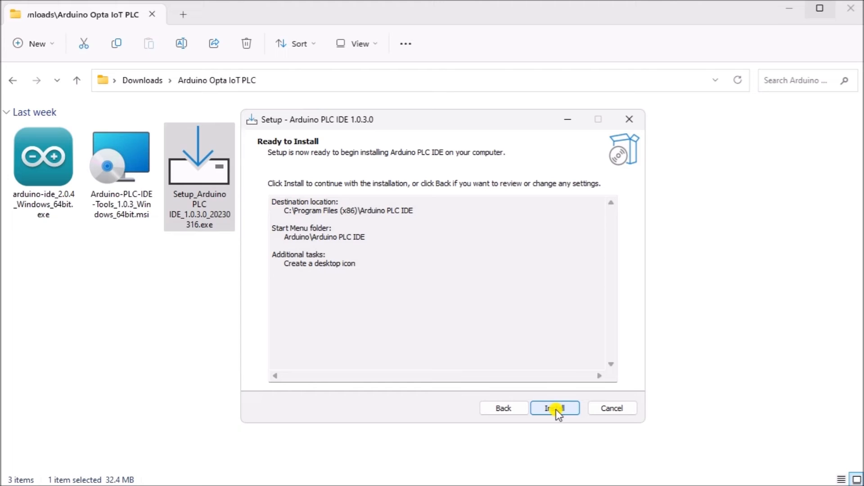
click(555, 408)
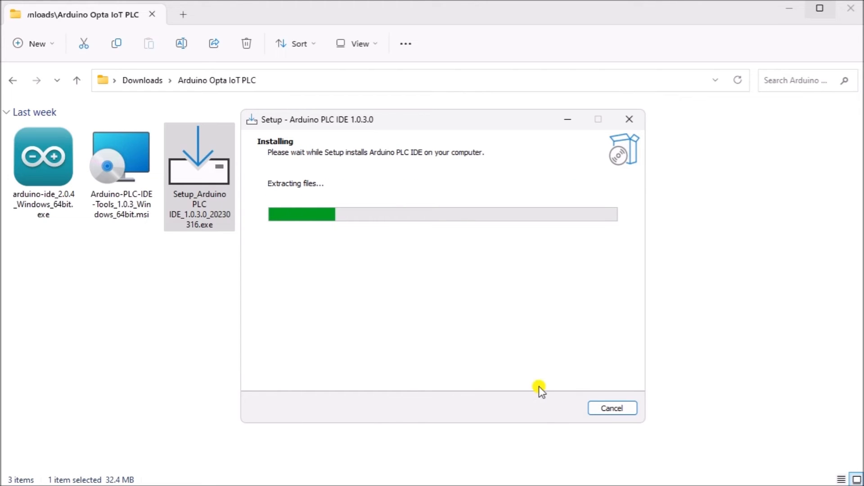
mouse_move(511, 349)
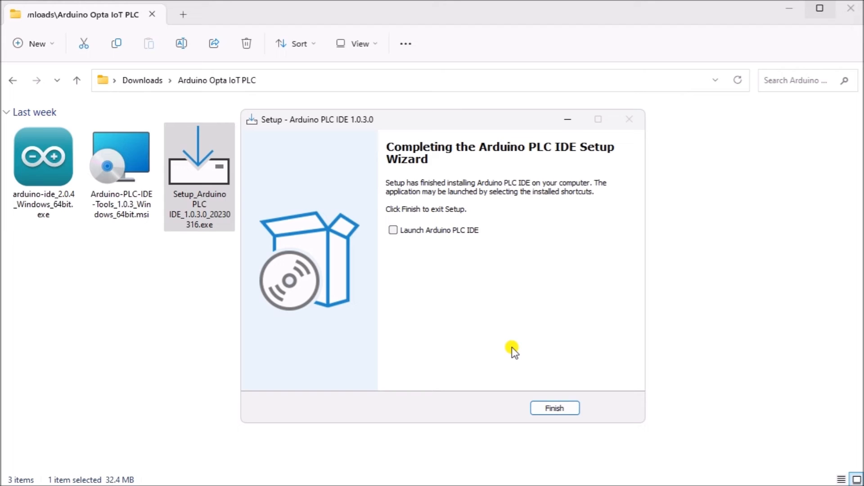
mouse_move(453, 244)
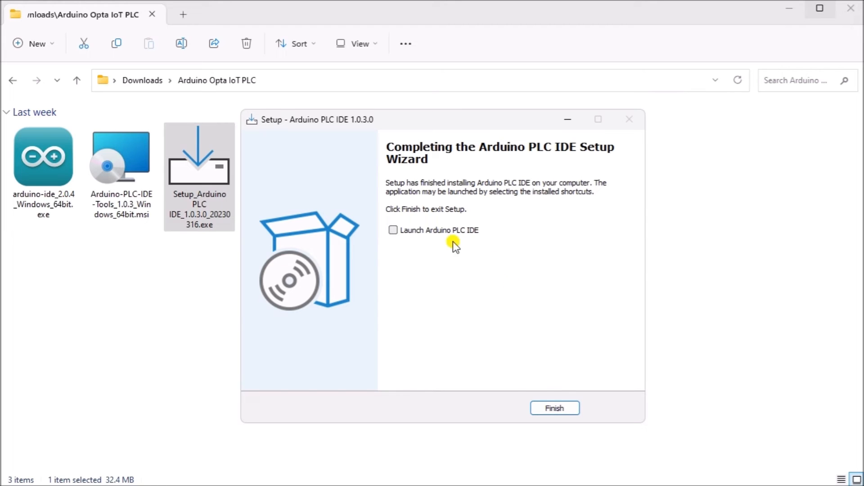
click(393, 230)
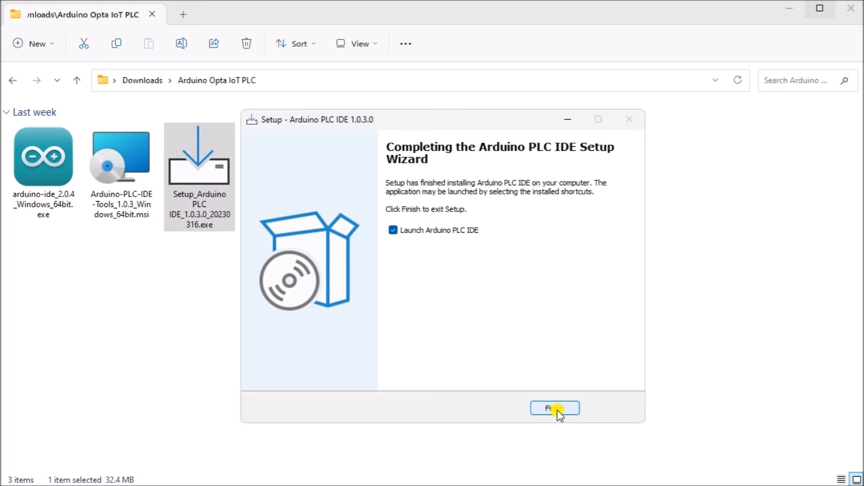
Step: Finish the PLC IDE setup wizard so Arduino PLC IDE starts on its splash screen
click(554, 408)
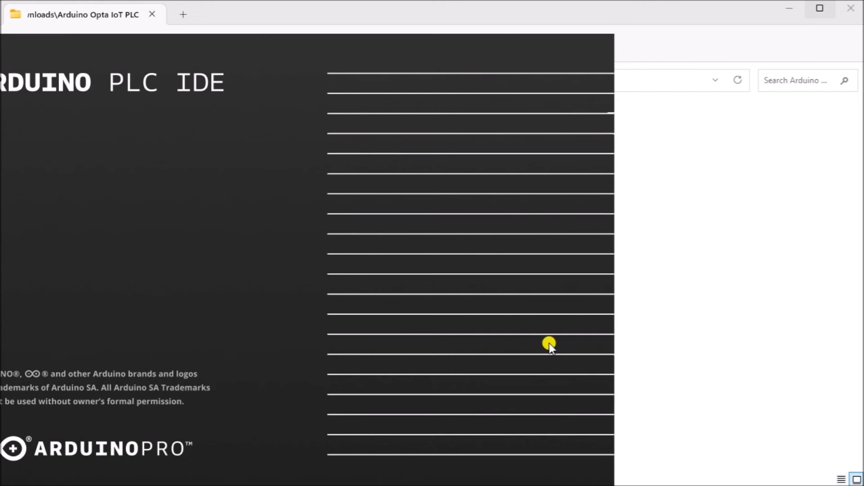
mouse_move(360, 26)
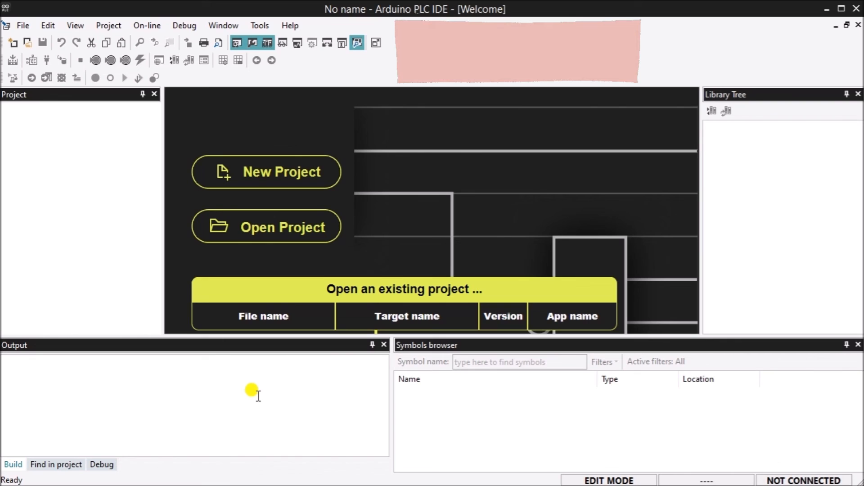
mouse_move(475, 86)
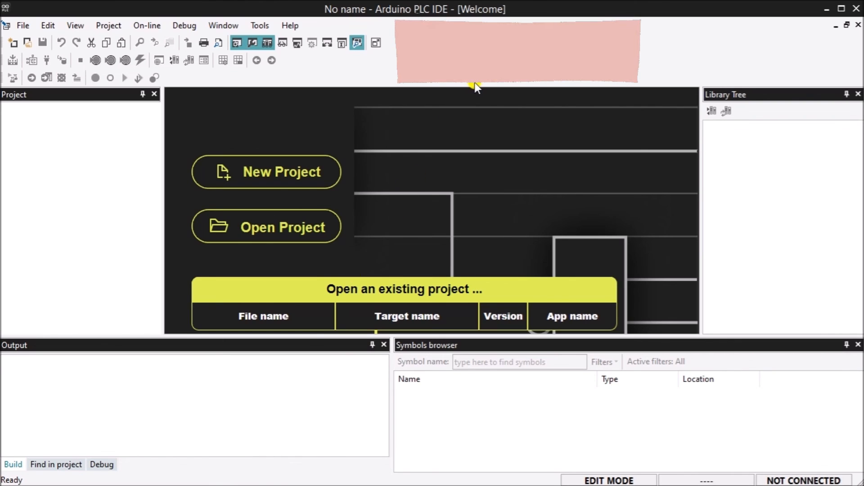